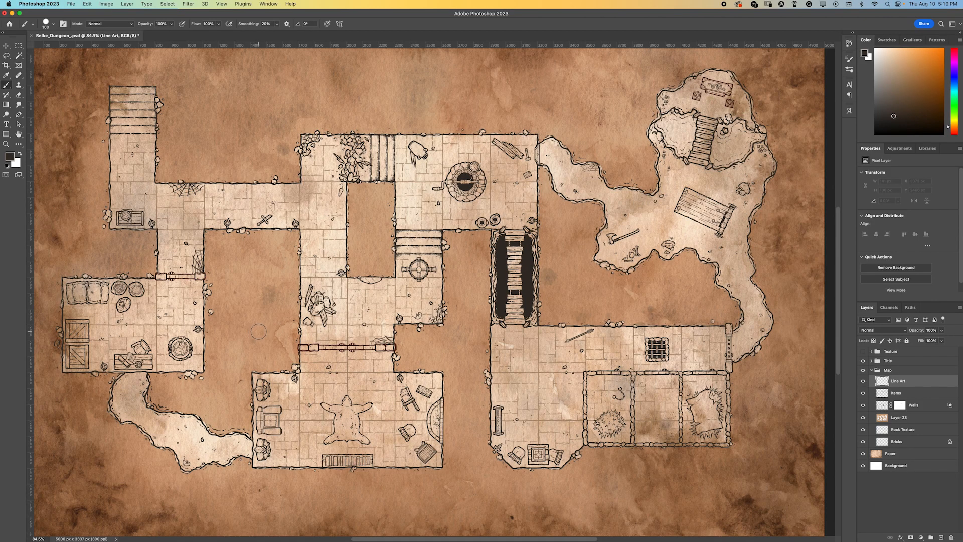
mouse_move(226, 398)
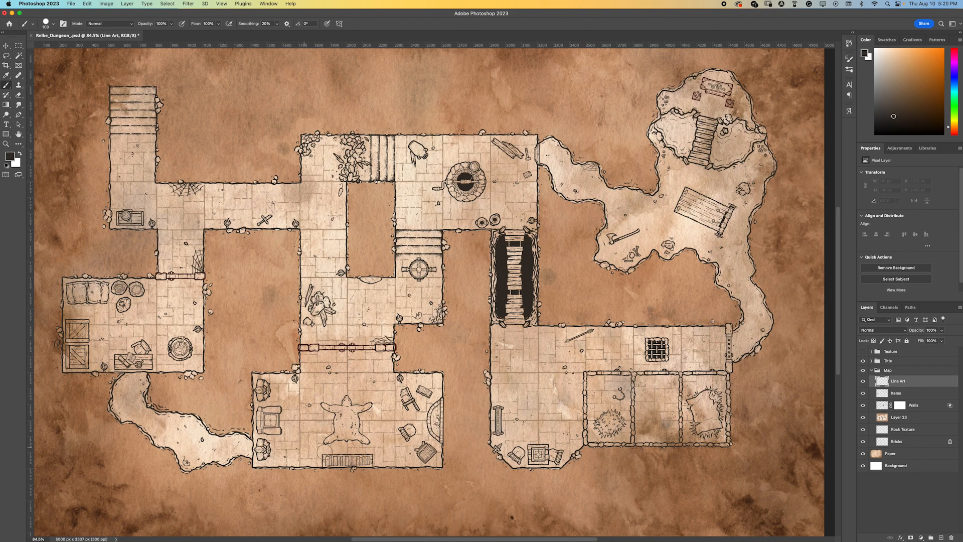
mouse_move(524, 431)
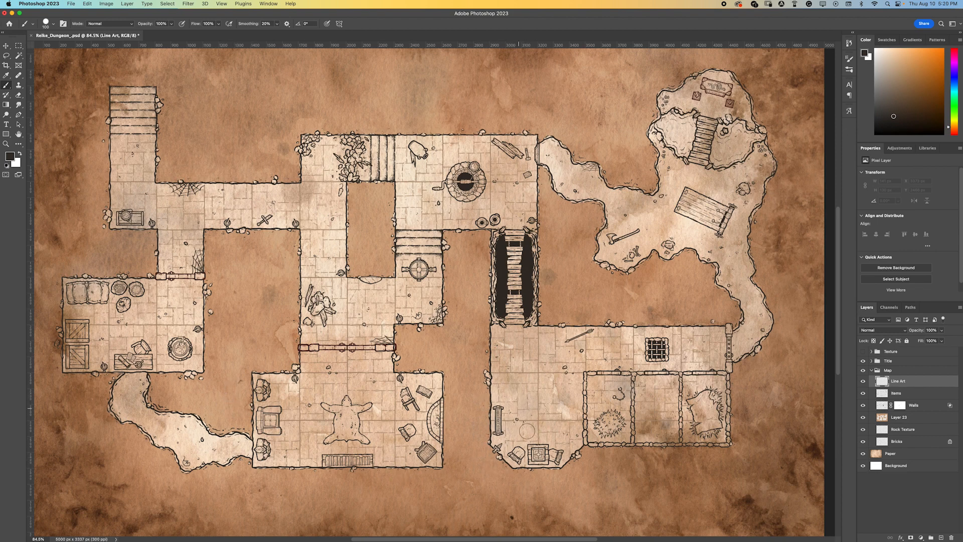
mouse_move(335, 480)
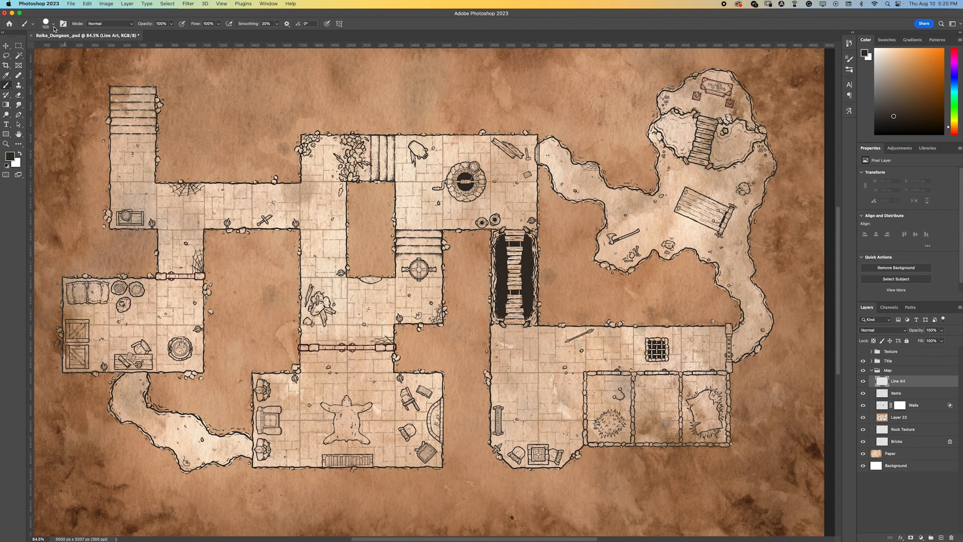
Select the Trapdoor brush from the Room Elements presets for stamping below the pit
click(54, 23)
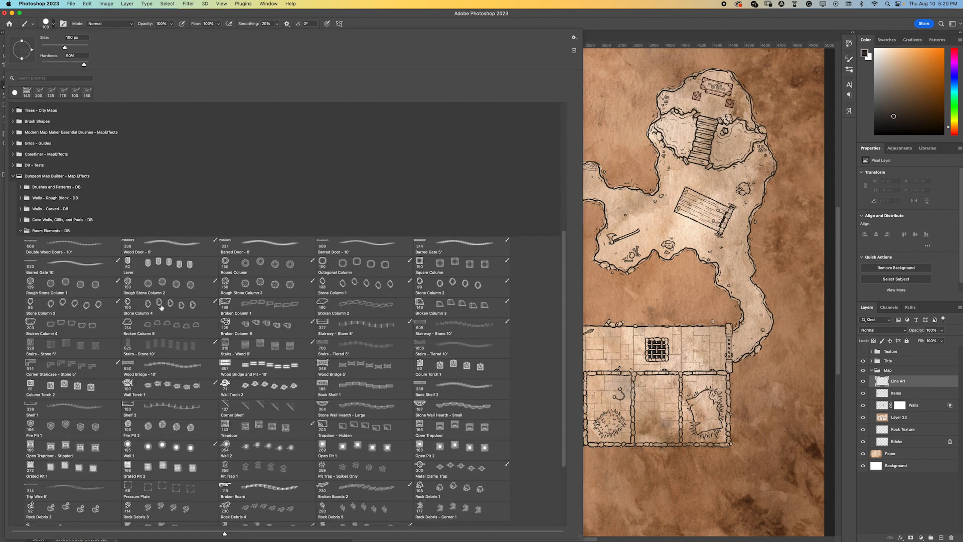
click(265, 428)
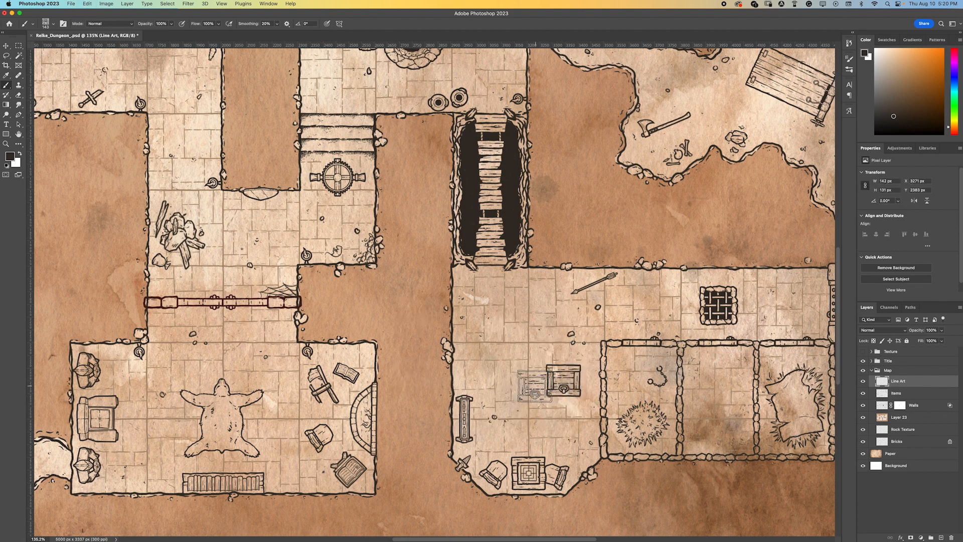
Undo the first stamp and place a rotated trapdoor in the room below the pit
click(6, 54)
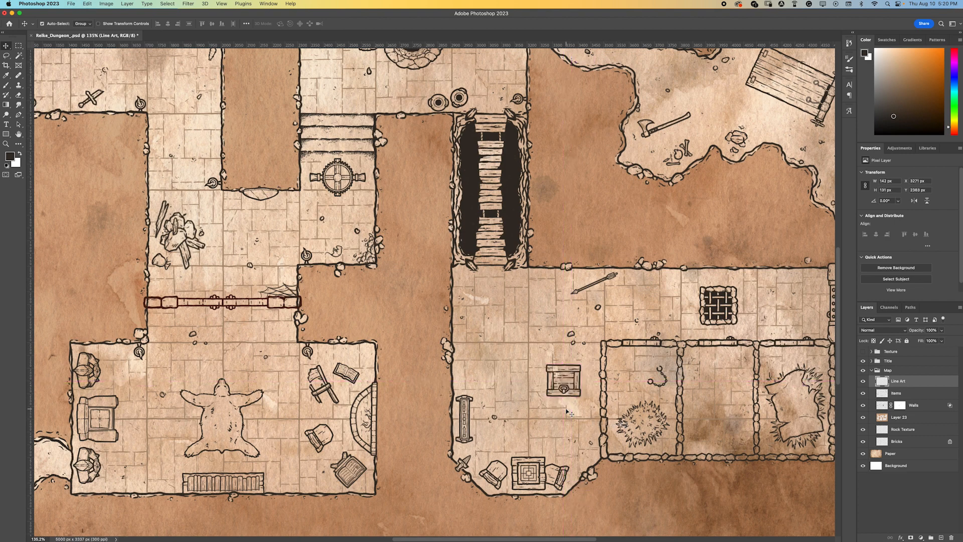
click(561, 381)
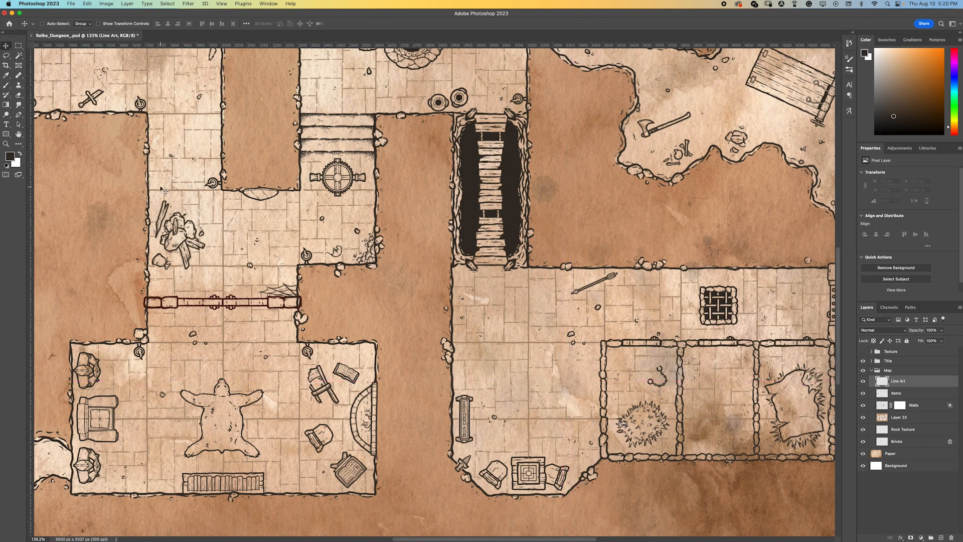
click(18, 84)
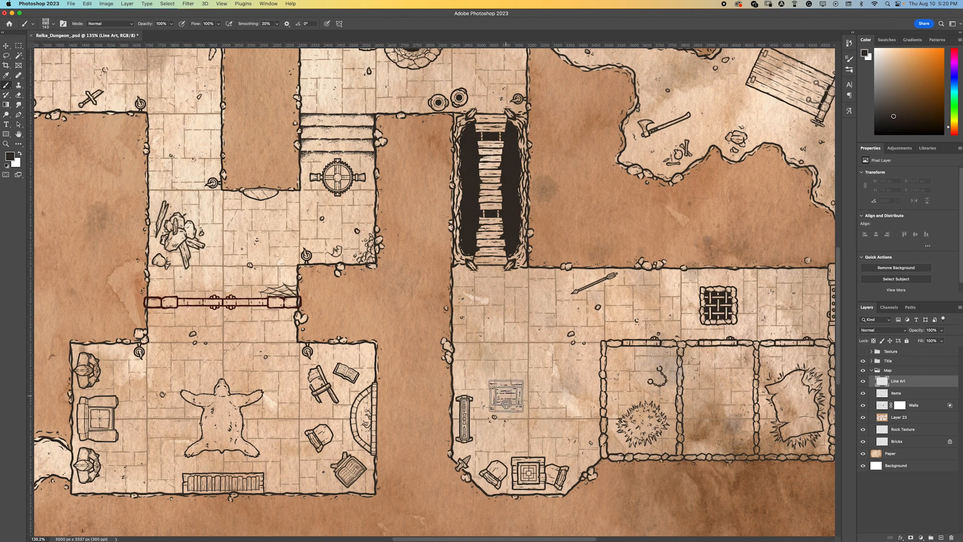